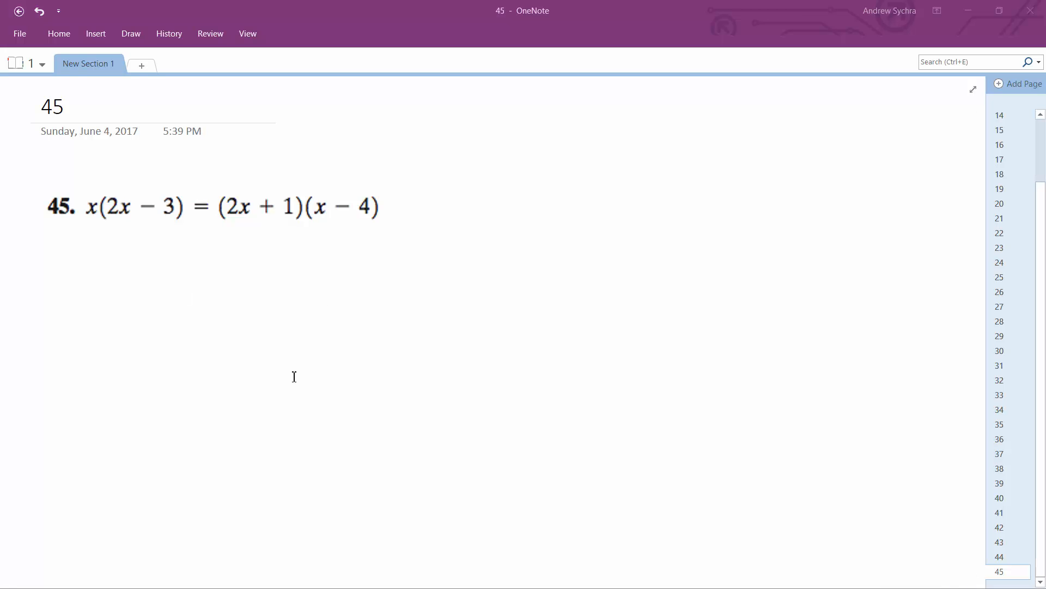
mouse_move(105, 276)
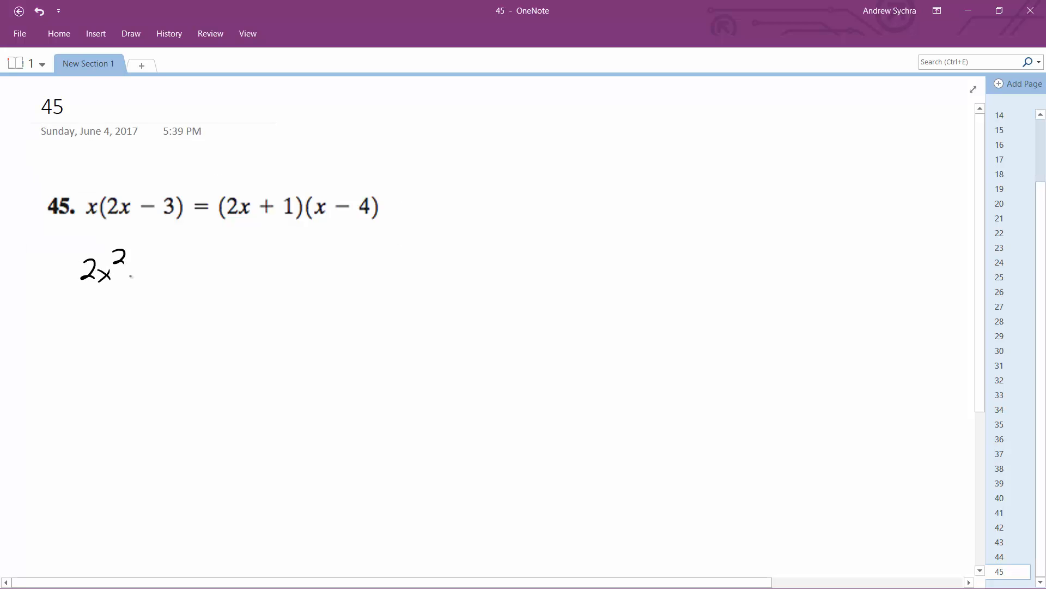
- Handwrite 2x²−3x = 2x²−8x+x−4, then the simplified line 2x²−3x = 2x²−7x−4
left_click_drag(127, 274, 220, 273)
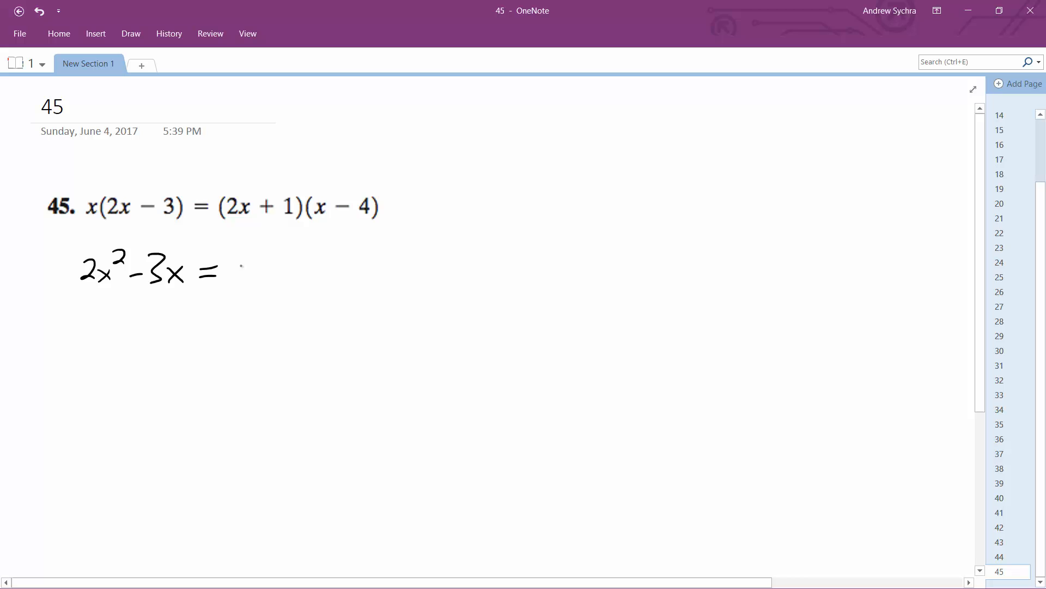
left_click_drag(247, 277, 290, 264)
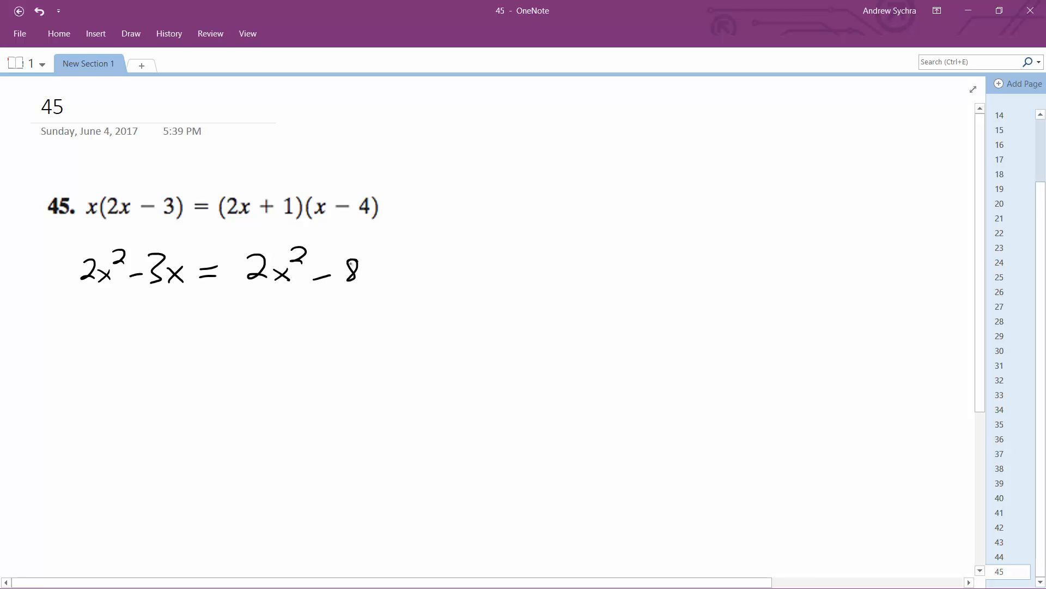
left_click_drag(367, 267, 468, 270)
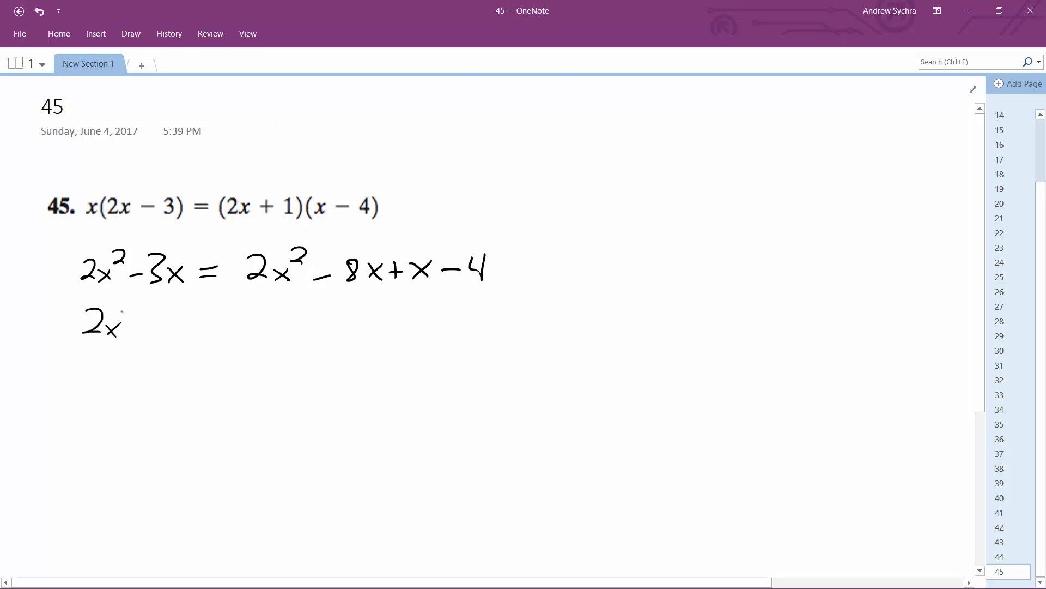
left_click_drag(120, 323, 227, 324)
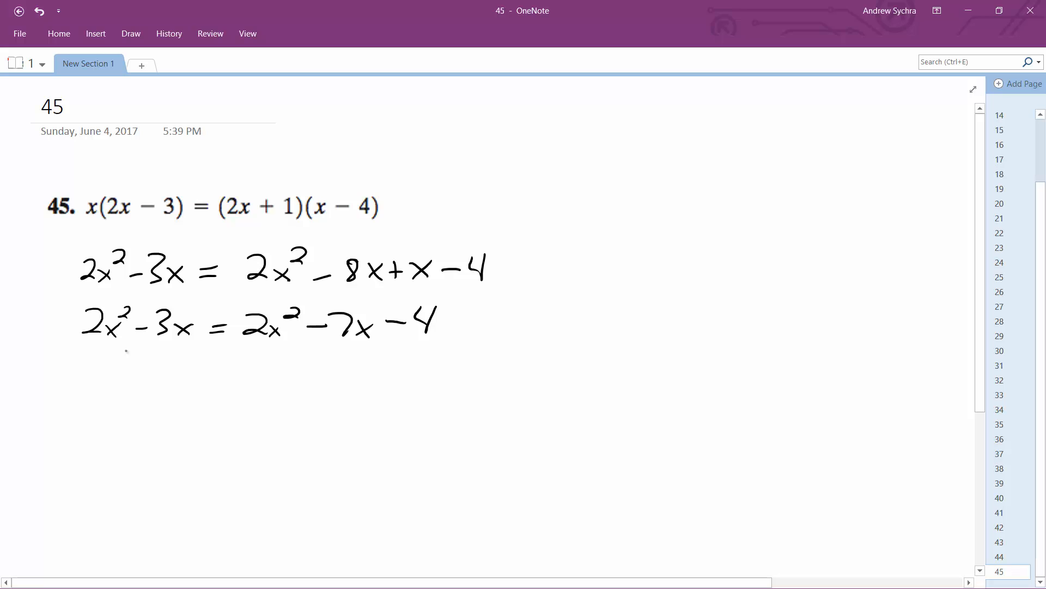
- Cross out 2x², add 7x to get 4x = −4, divide by 4 and circle x = −1
left_click_drag(221, 350, 258, 341)
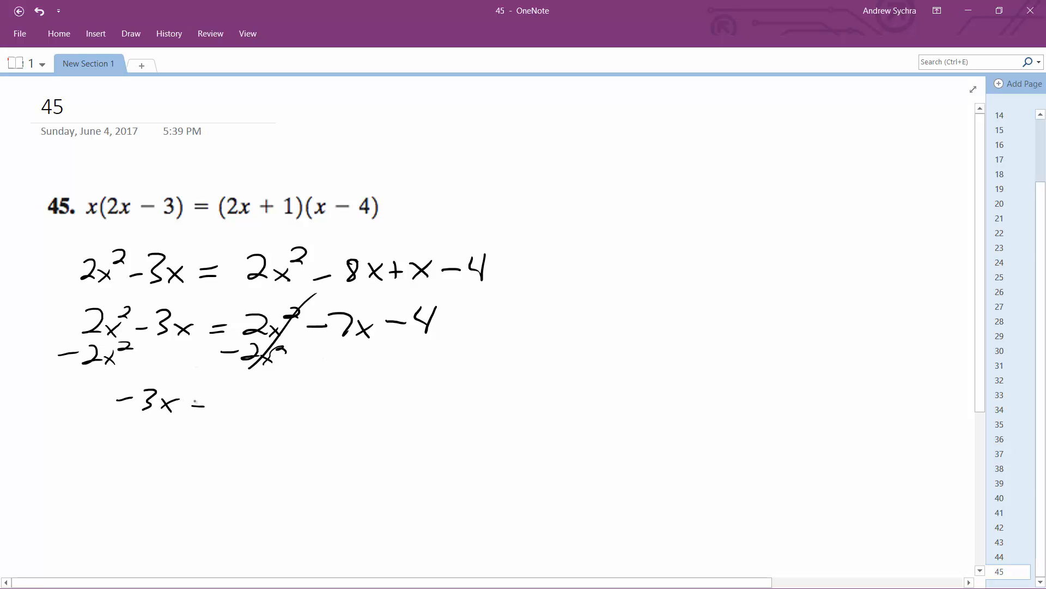
left_click_drag(201, 400, 327, 400)
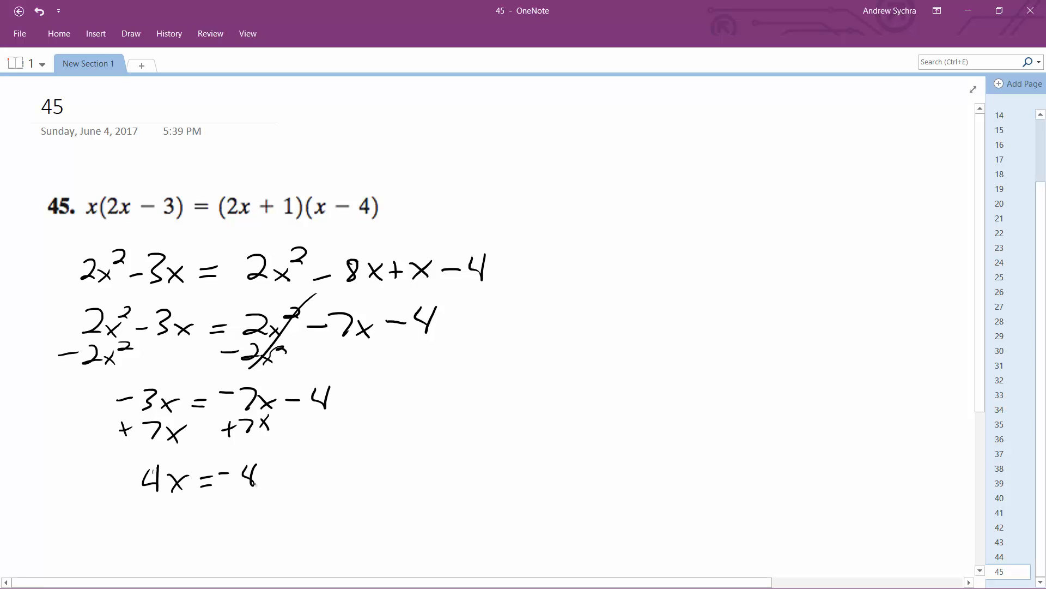
left_click_drag(133, 494, 187, 510)
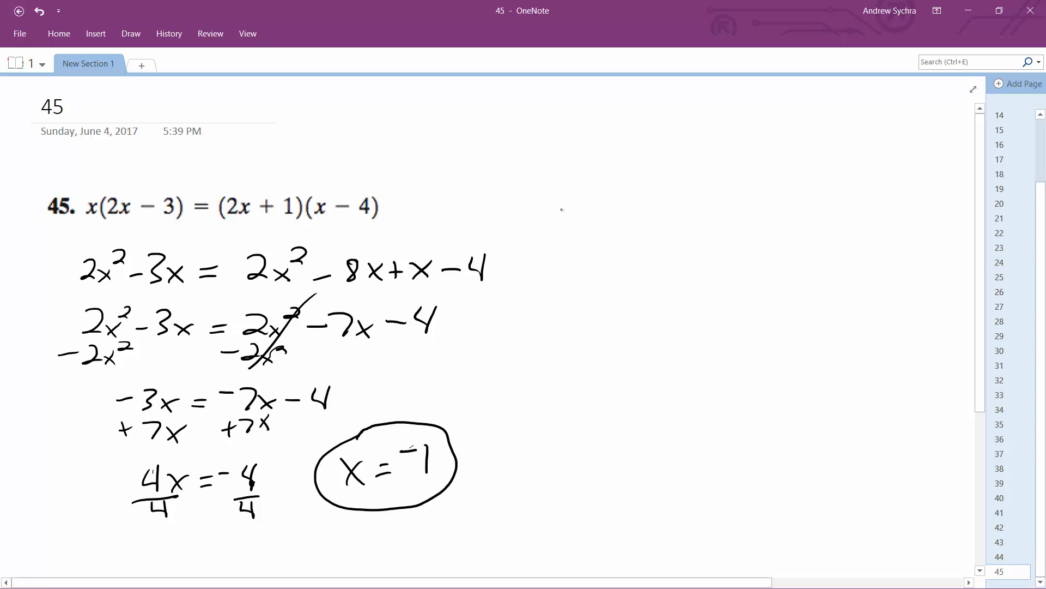
- Write the check −1(2·−1−3) = (2·−1+1)(−1−4) at top right and begin −1(−2−3) = (−2+1
left_click_drag(534, 210, 590, 220)
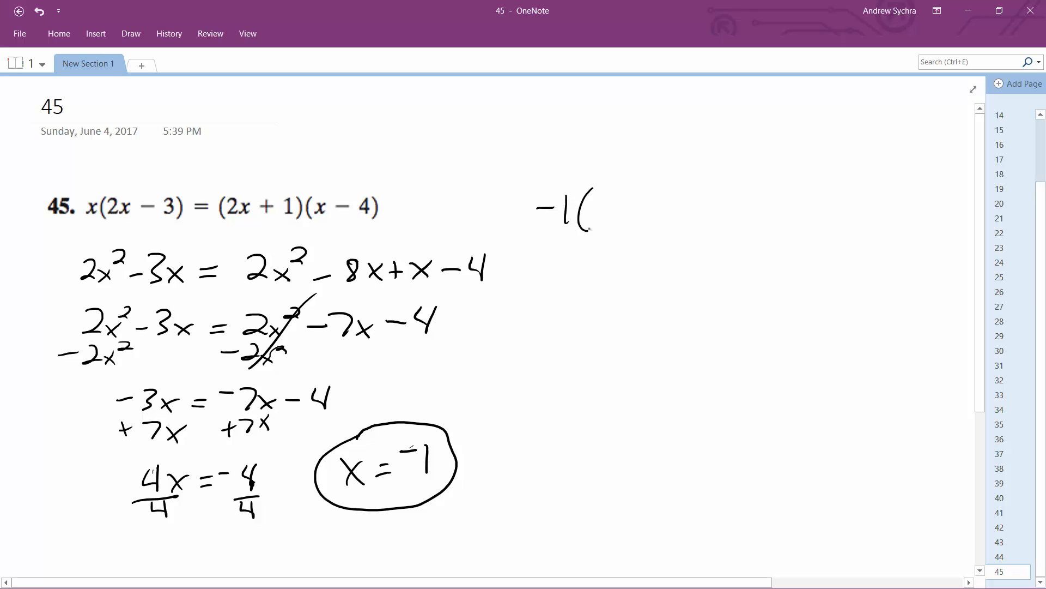
left_click_drag(597, 210, 673, 210)
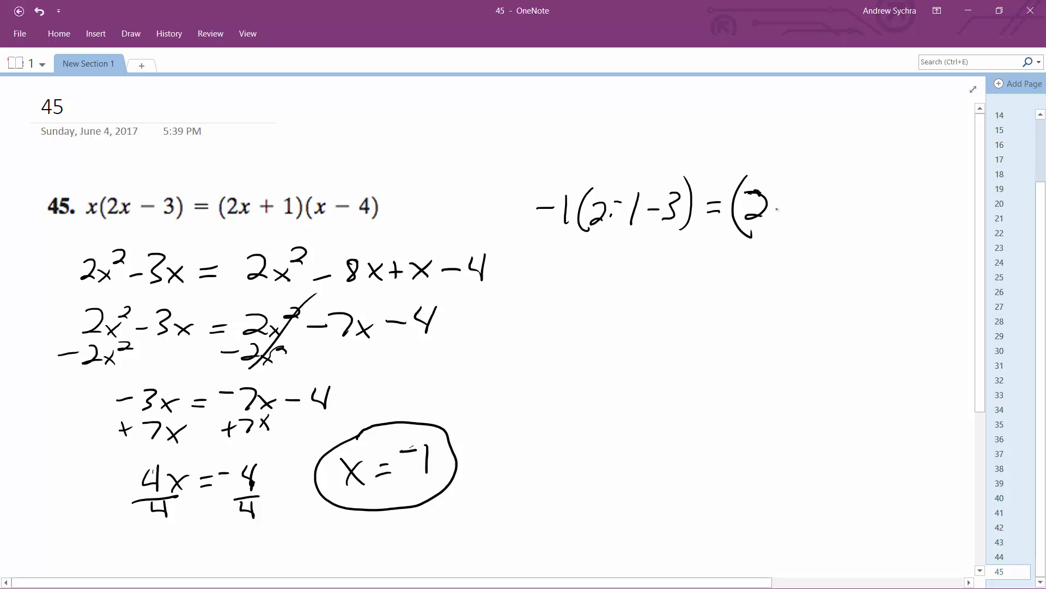
left_click_drag(768, 207, 855, 200)
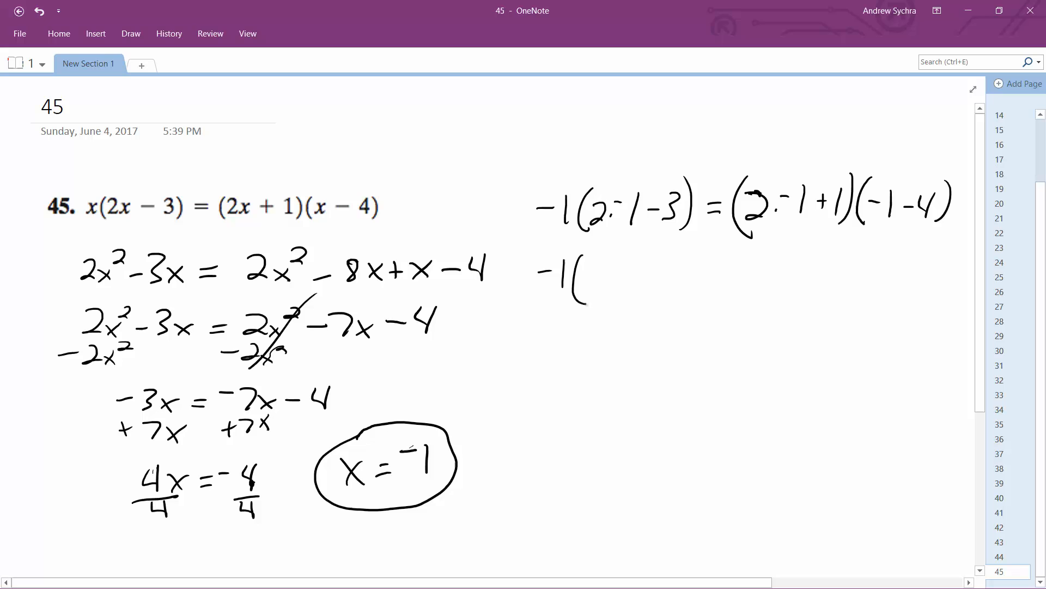
left_click_drag(597, 277, 617, 276)
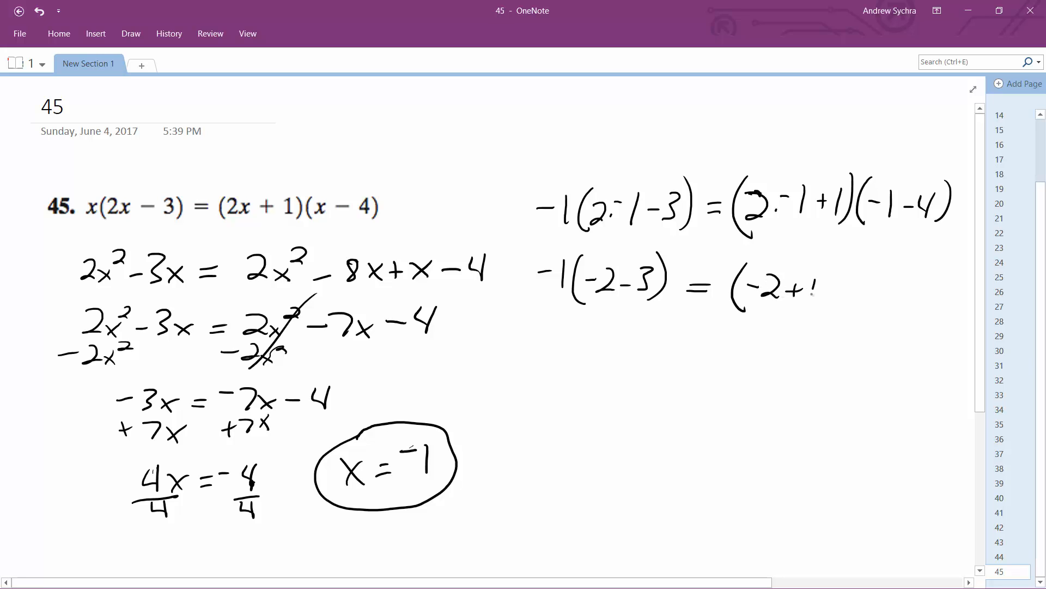
- Finish the right side with (−5), write 5 = (−1)(−5) and conclude 5 = 5
left_click_drag(801, 287, 880, 290)
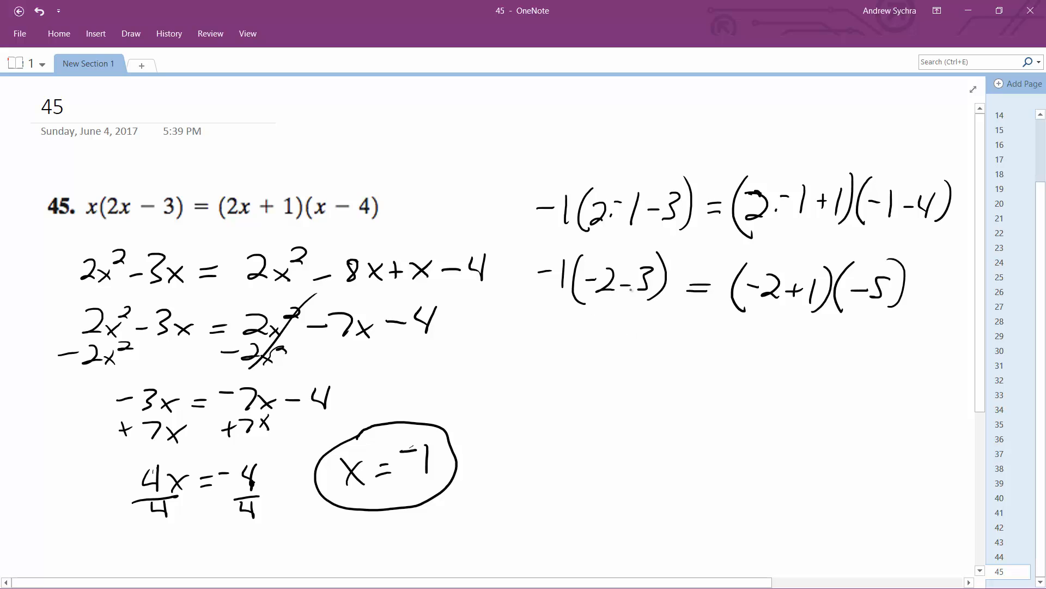
left_click_drag(598, 305, 614, 314)
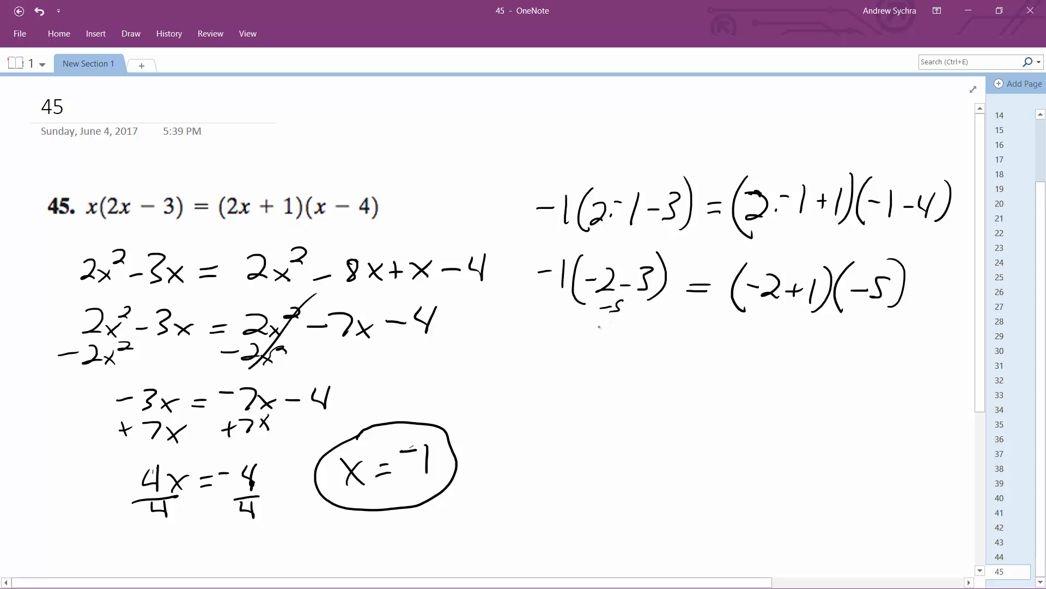
left_click_drag(610, 380, 641, 350)
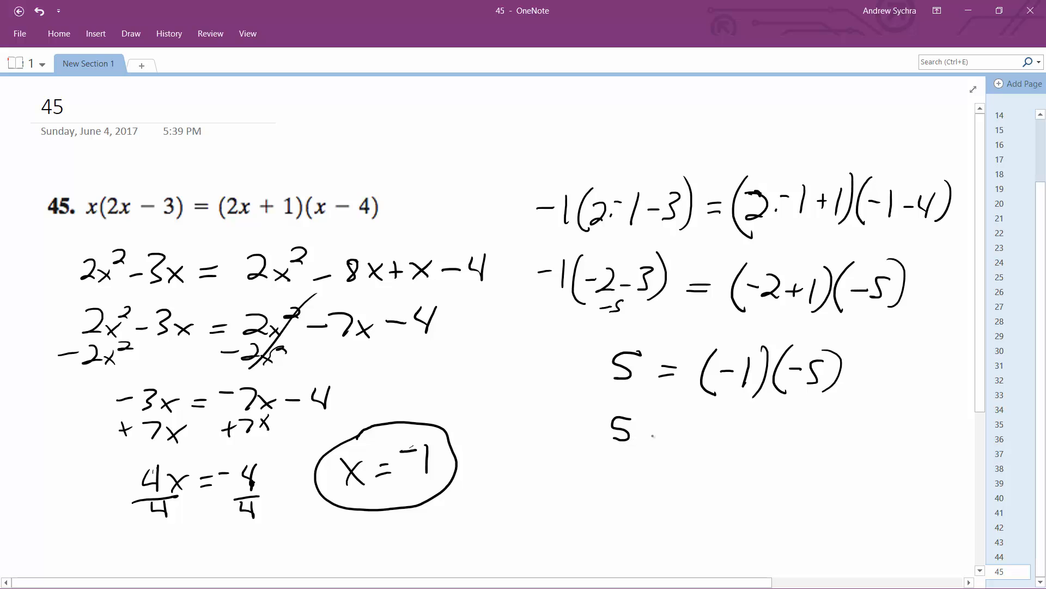
left_click_drag(644, 430, 701, 431)
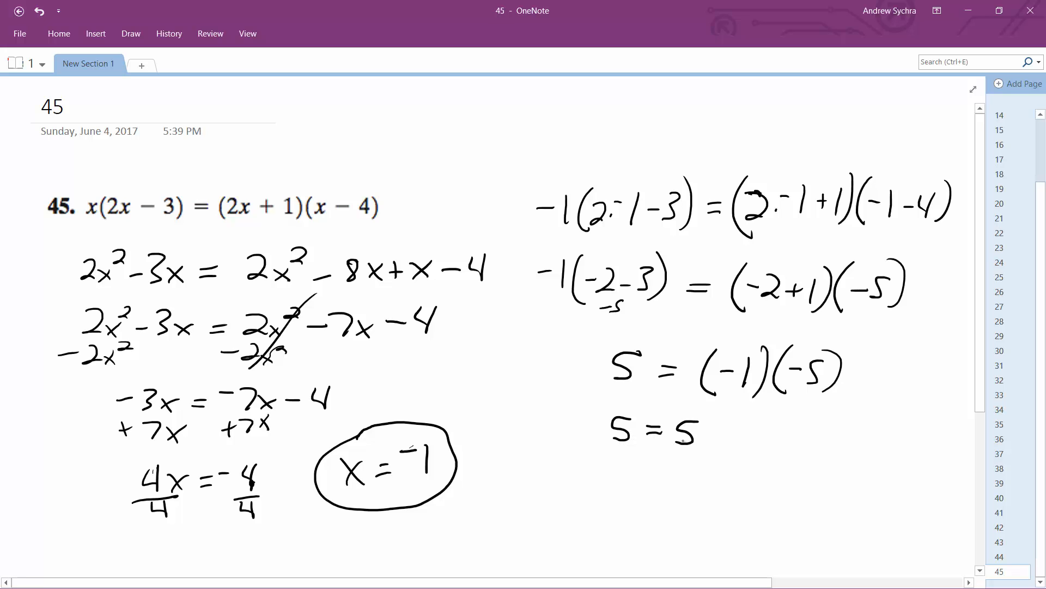